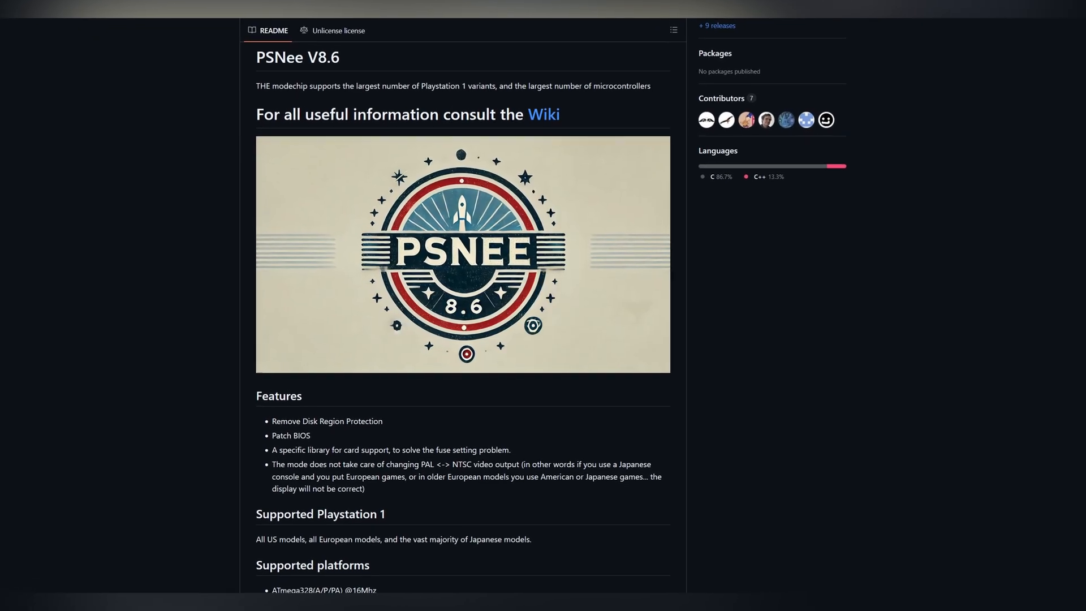
Step: Reveal the PSNee repository's clone HTTPS URL and Download ZIP option via the green Code button
scroll("down", 3)
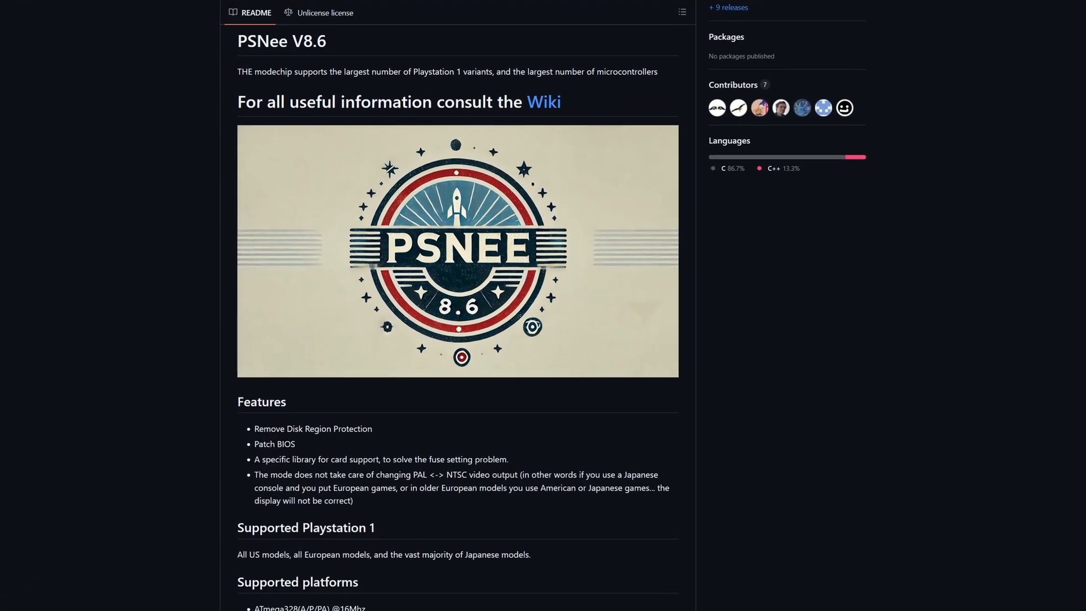
scroll("down", 3)
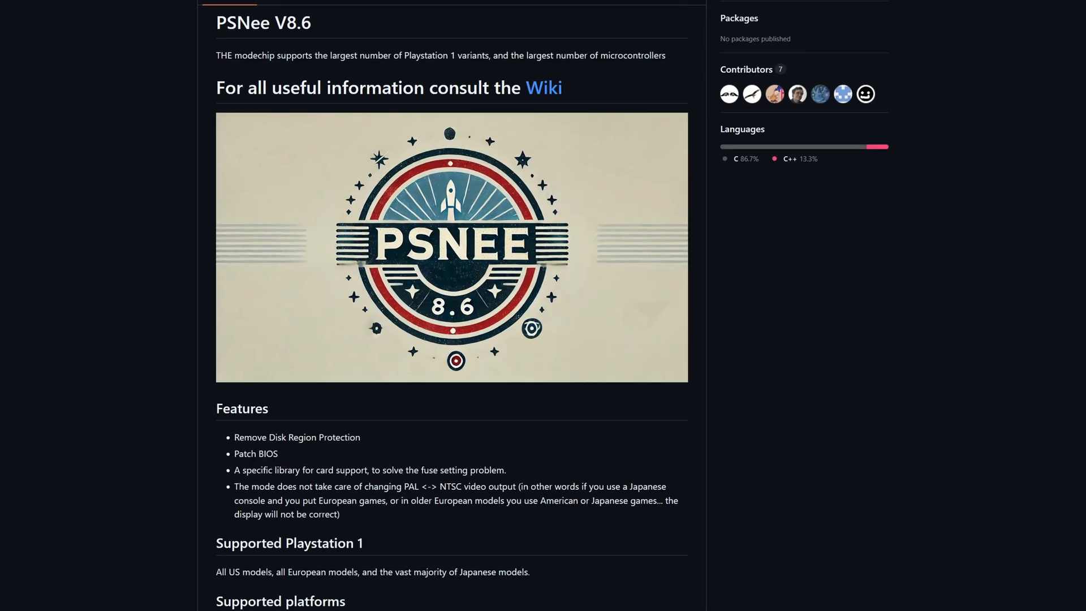
left_click(629, 214)
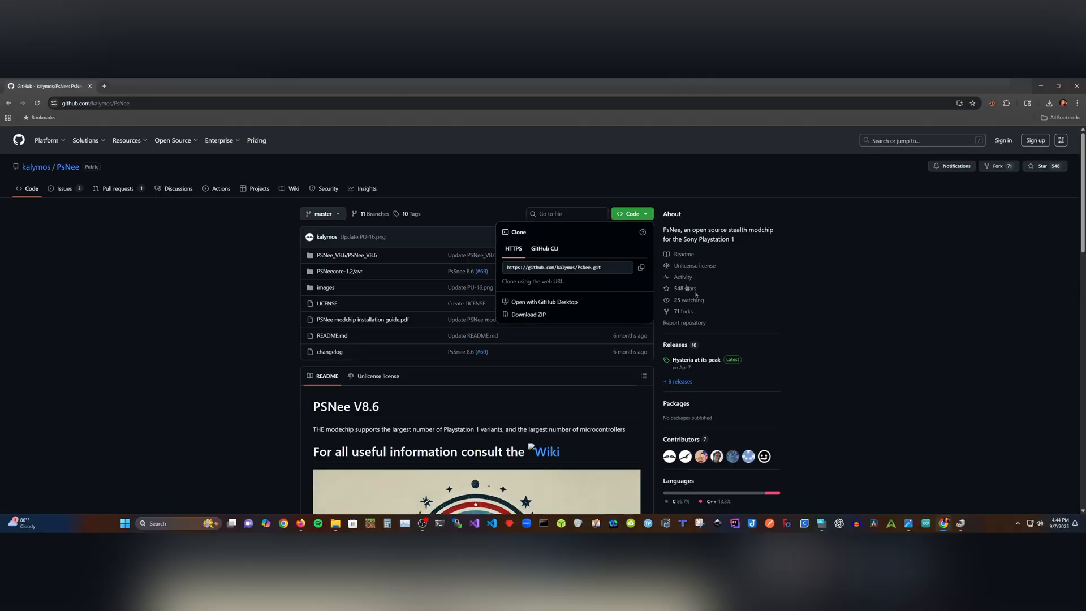
mouse_move(528, 315)
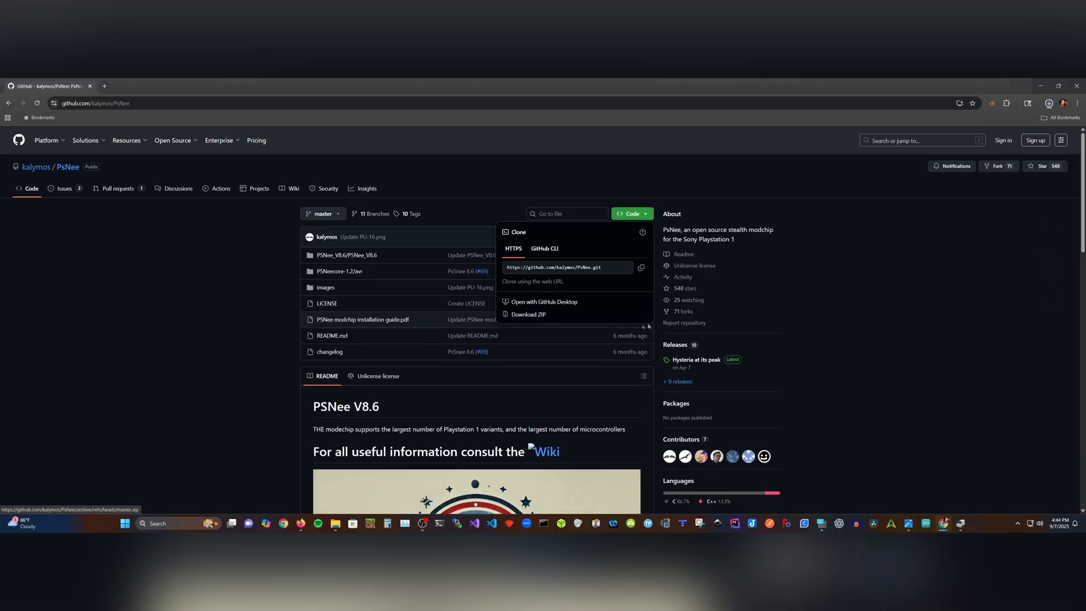
Step: Minimize the browser and navigate into the nested PSNee_V8.6 folders inside PSNee-master
left_click(529, 314)
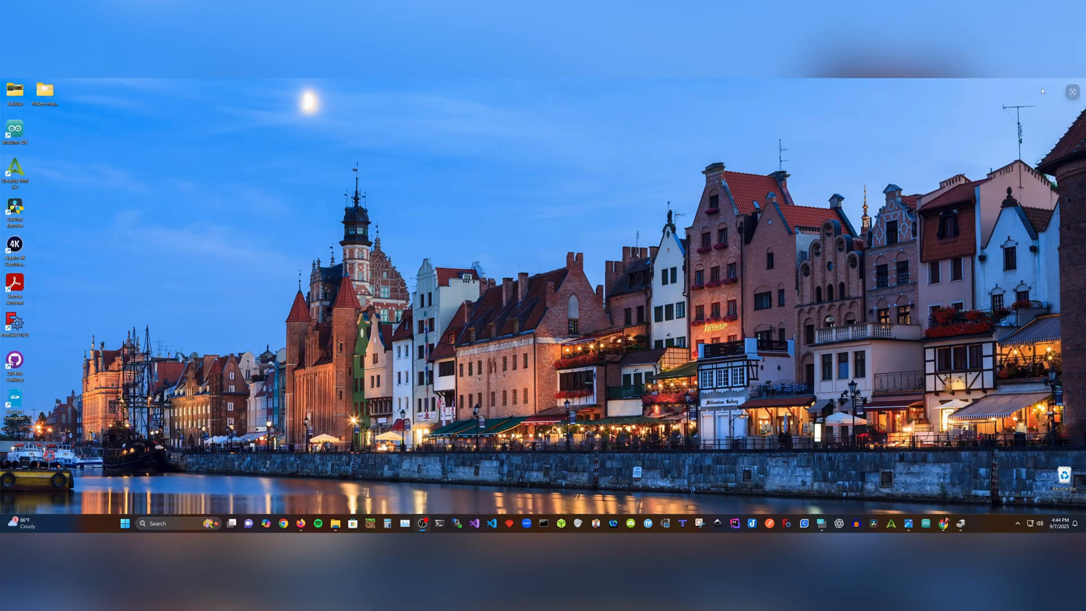
mouse_move(172, 163)
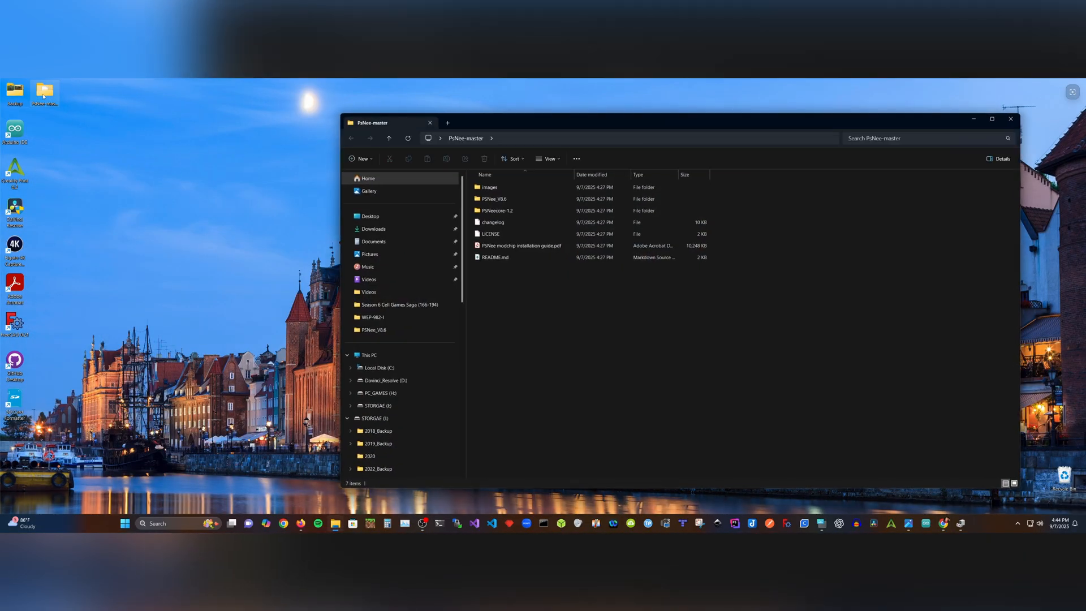
left_click(493, 199)
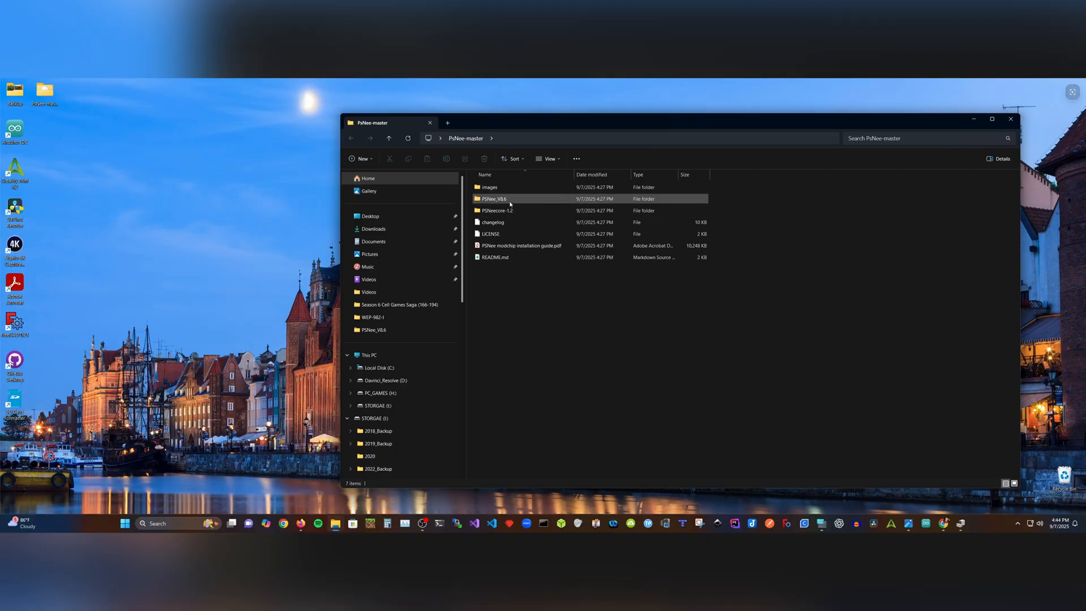
left_click(493, 199)
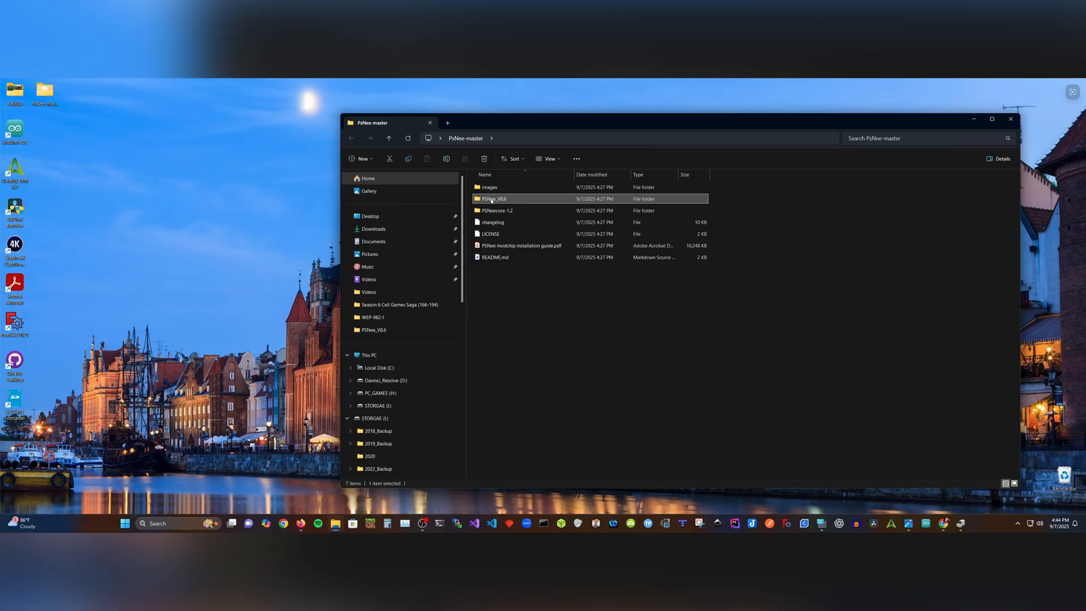
double_click(493, 199)
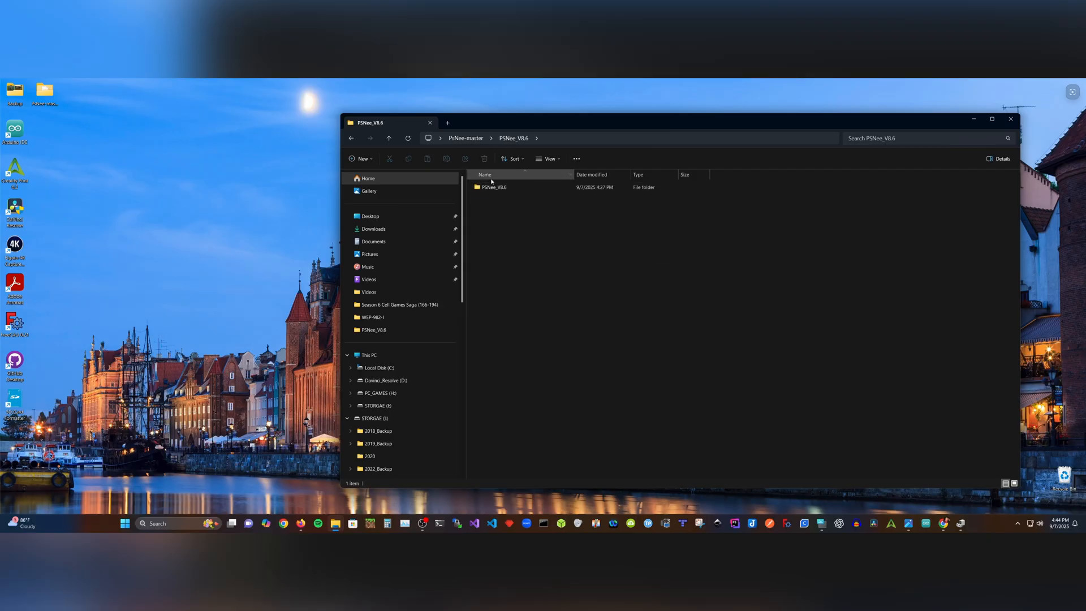
mouse_move(493, 187)
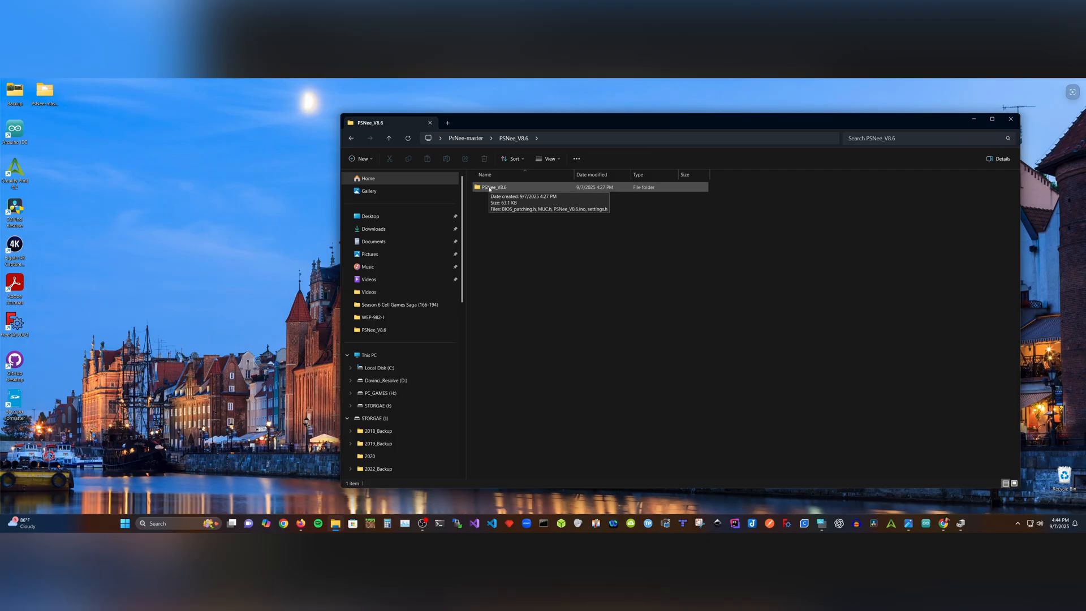
double_click(494, 187)
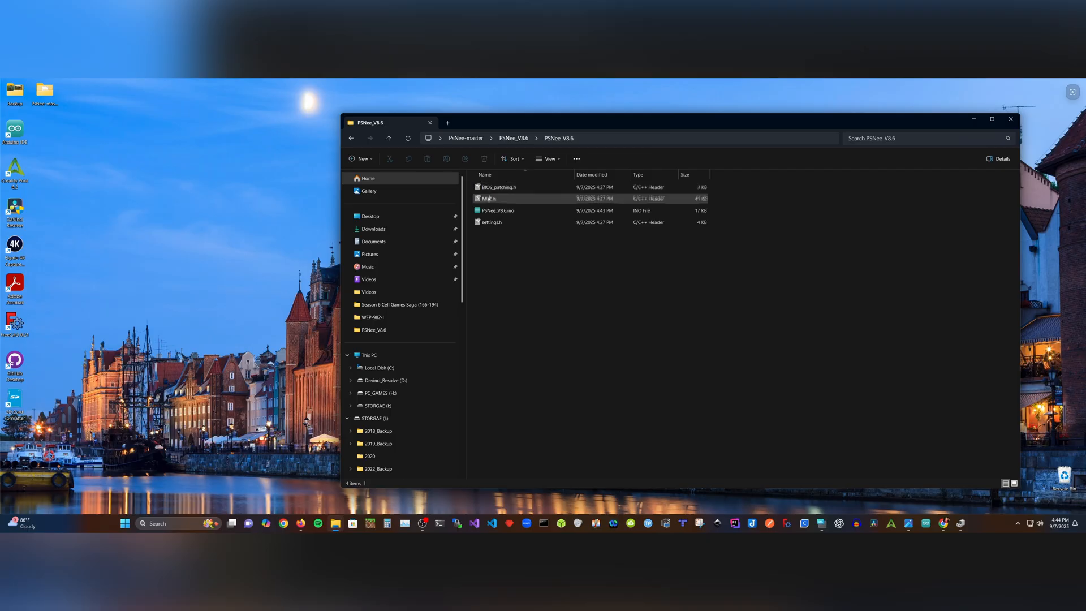
Step: Open the PSNee_V8.6.ino sketch so it loads in Arduino IDE
left_click(498, 210)
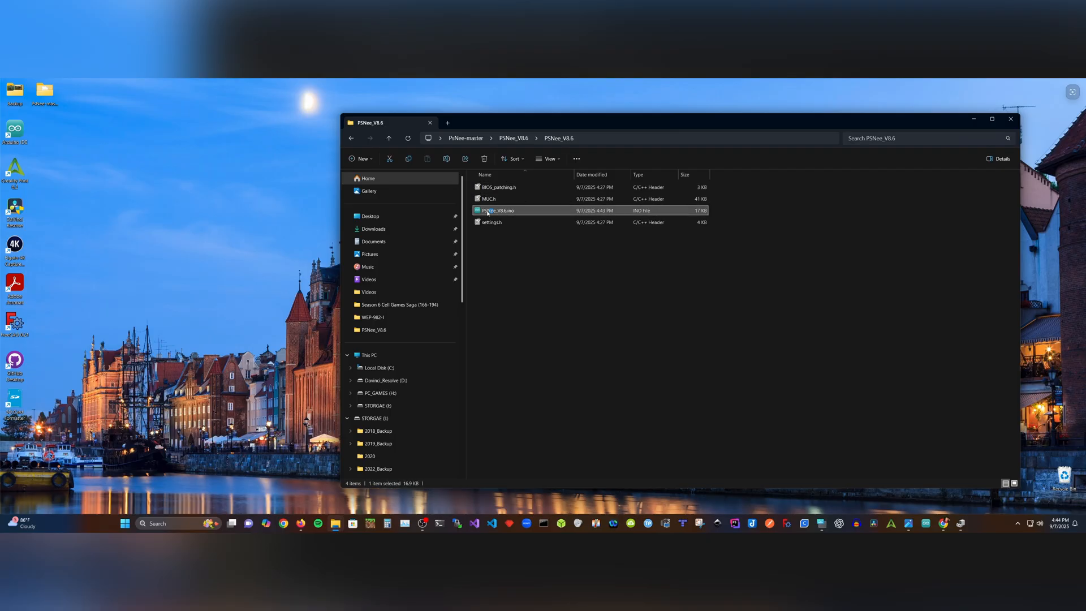
double_click(497, 211)
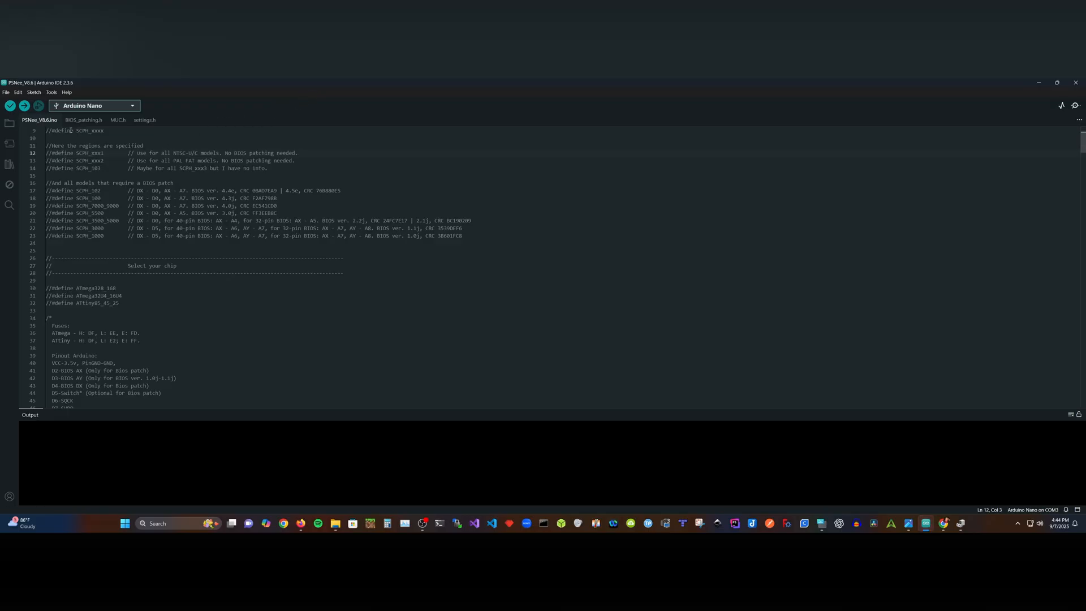
left_click(94, 105)
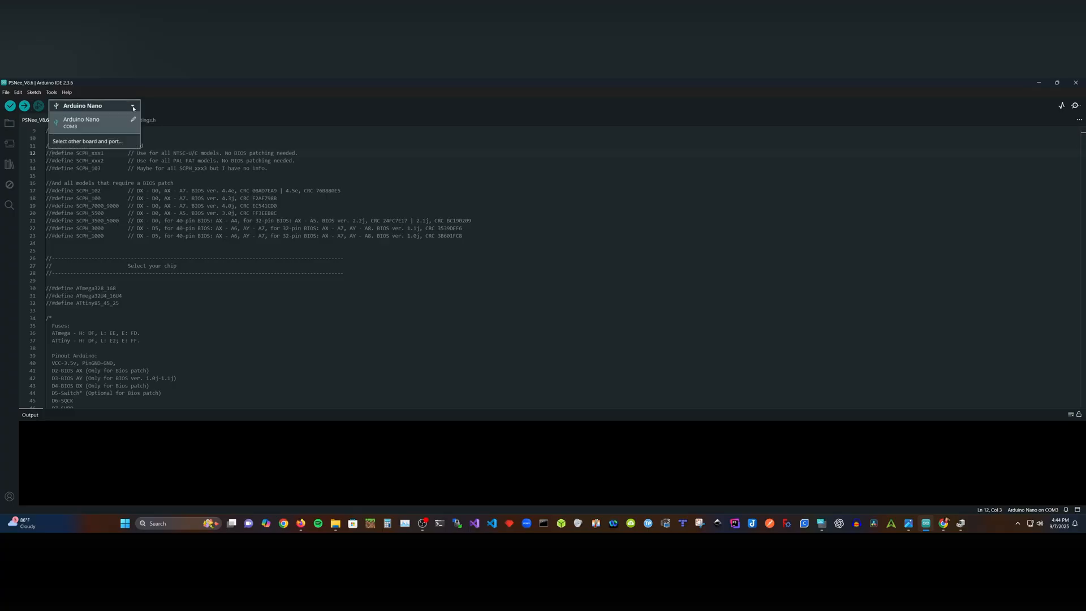
left_click(87, 142)
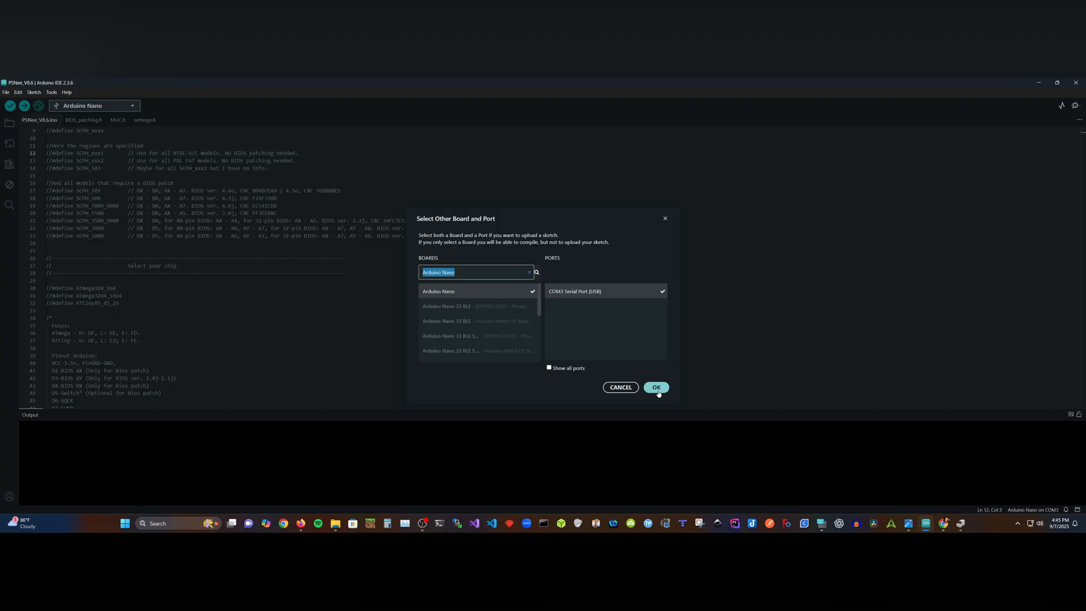
left_click(655, 387)
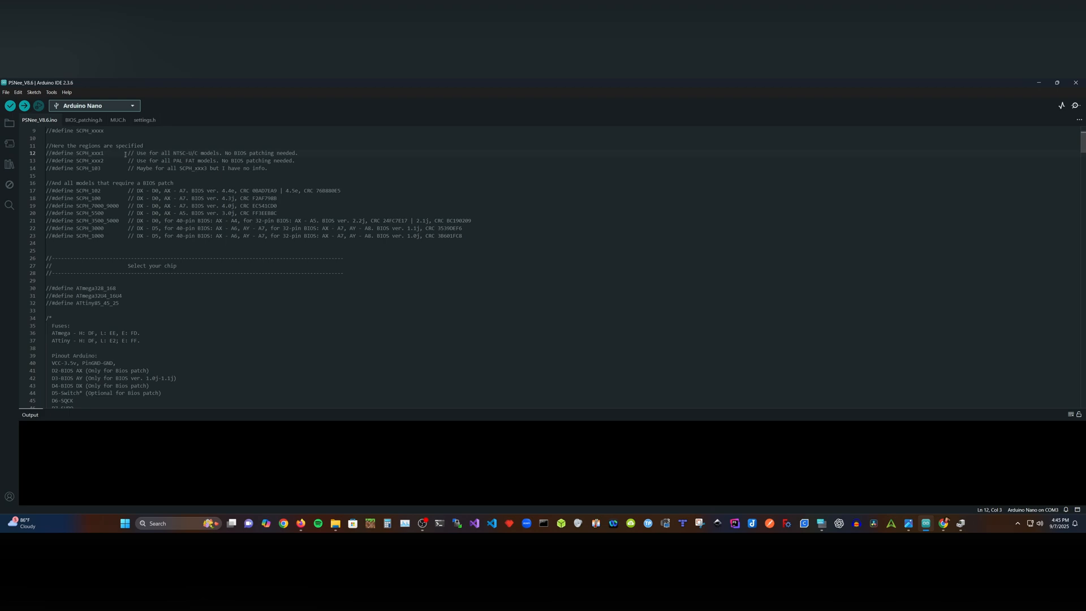
Step: Uncomment the #define SCPH_xxx1 and #define ATmega328_168 lines using the on-screen keyboard
left_click_drag(138, 153, 297, 152)
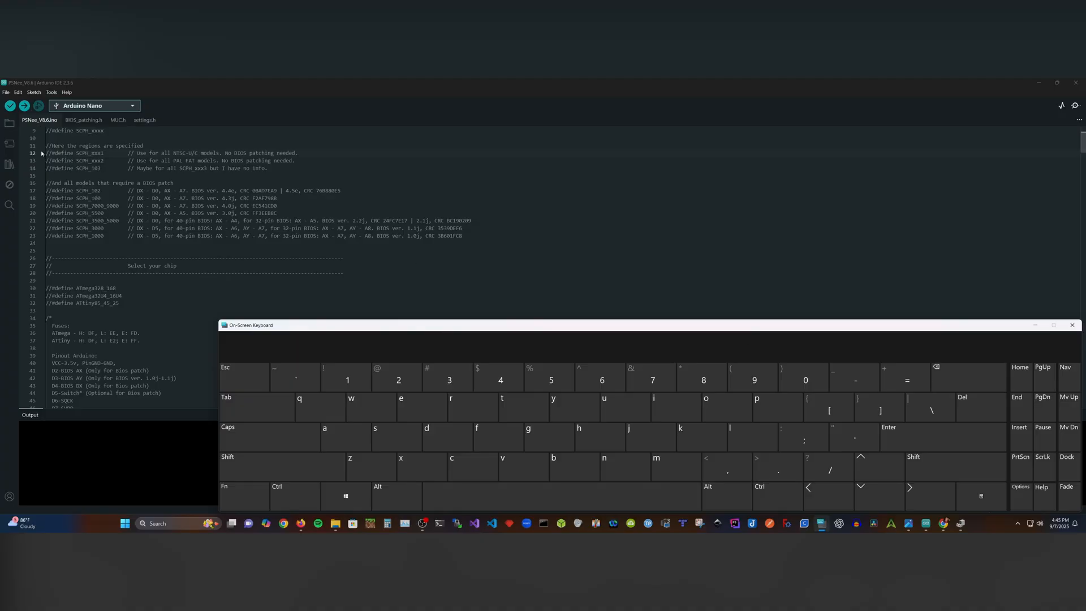
left_click(804, 380)
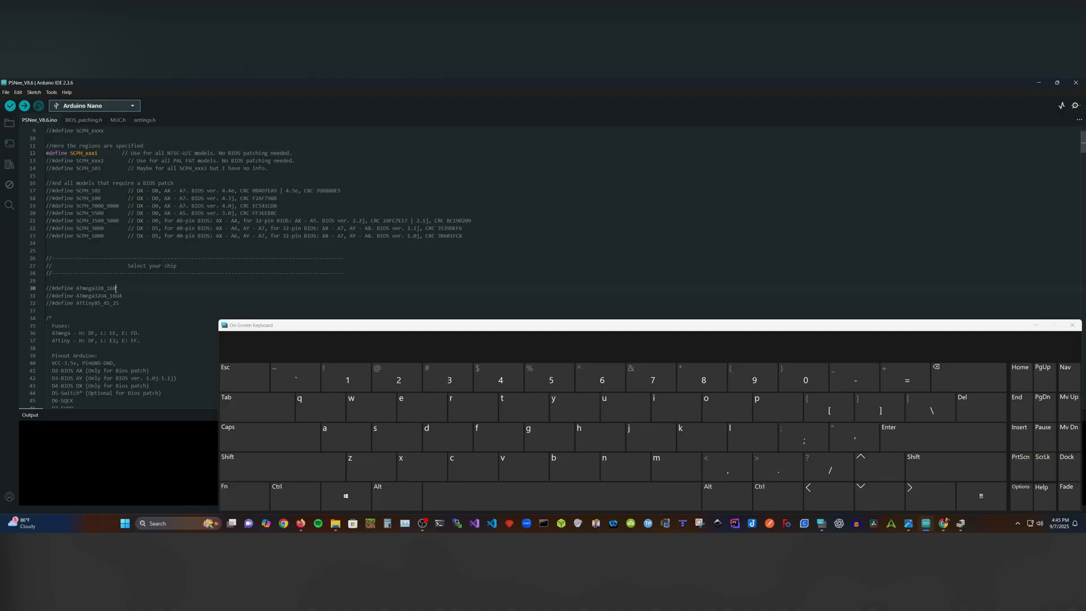
double_click(91, 287)
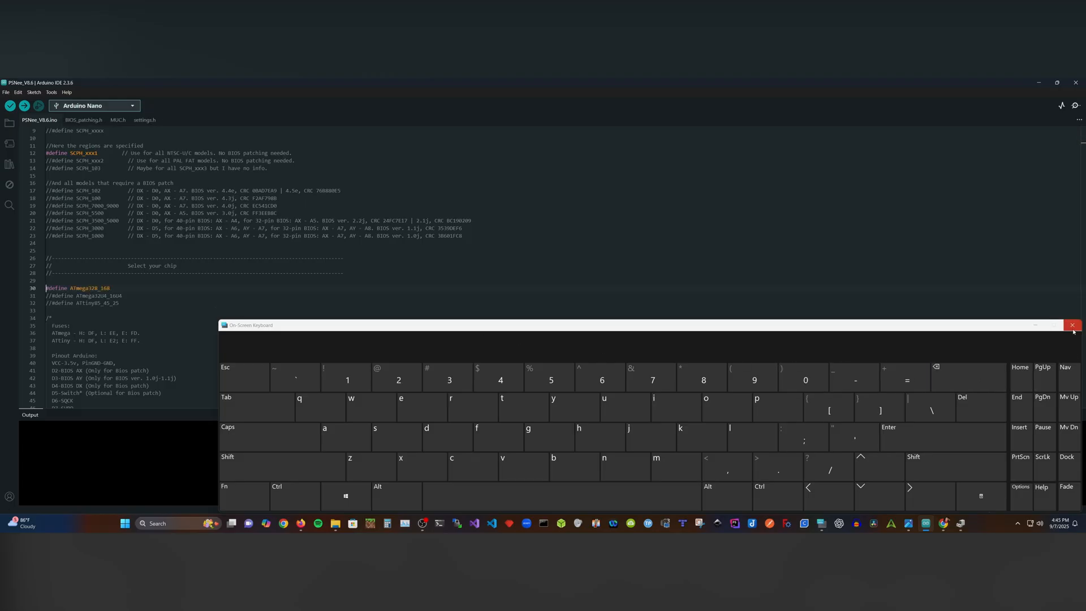
Step: Close the on-screen keyboard and upload the configured PSNee sketch to the Arduino Nano
left_click(1072, 325)
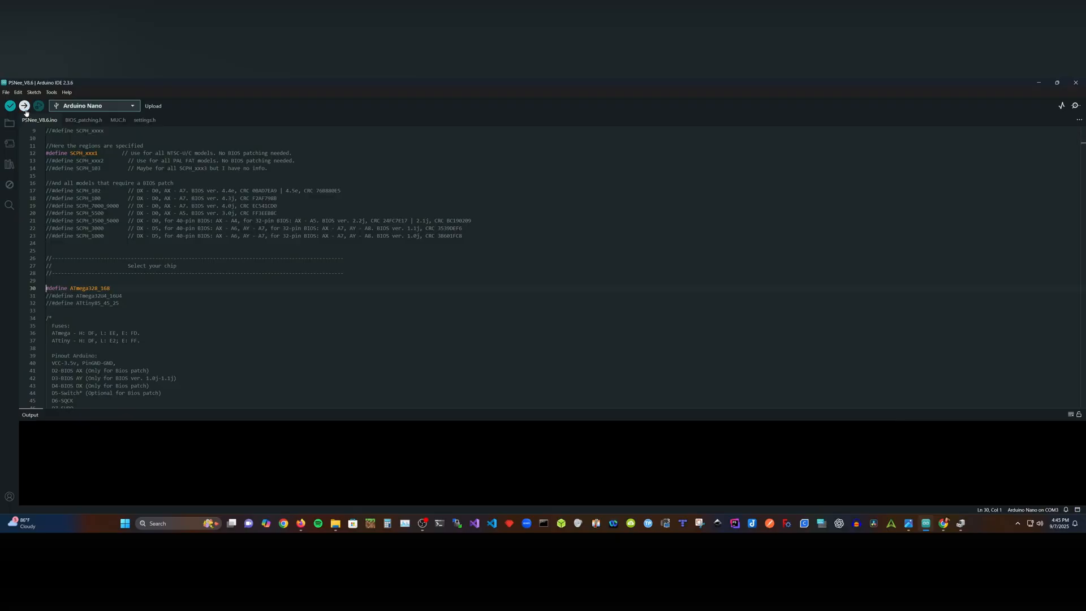
left_click(24, 105)
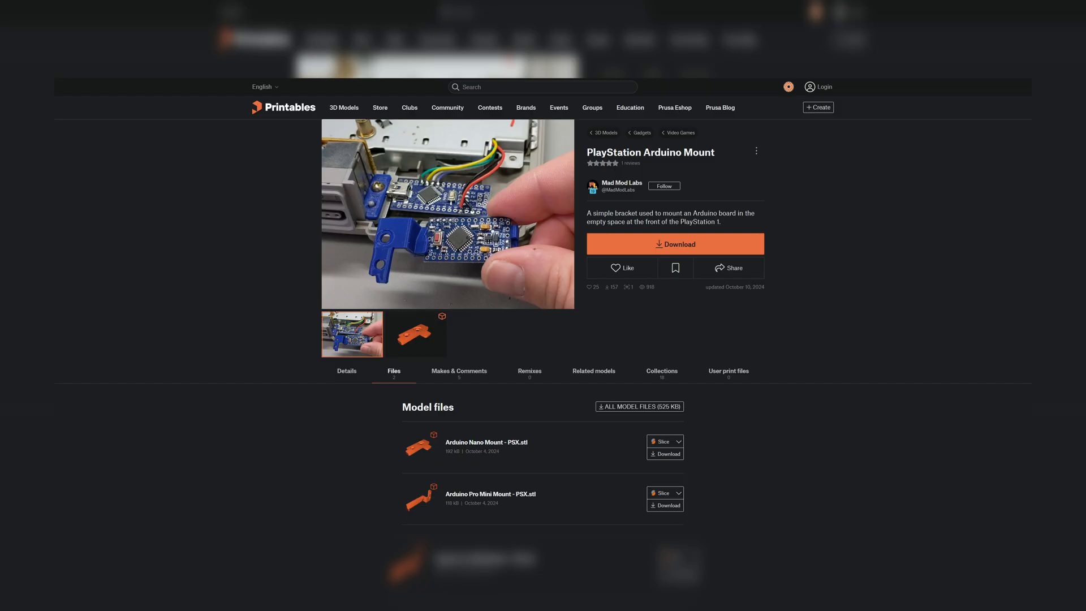
Step: Scroll to the Model files list showing the Arduino Nano Mount - PSX.stl download
scroll("down", 3)
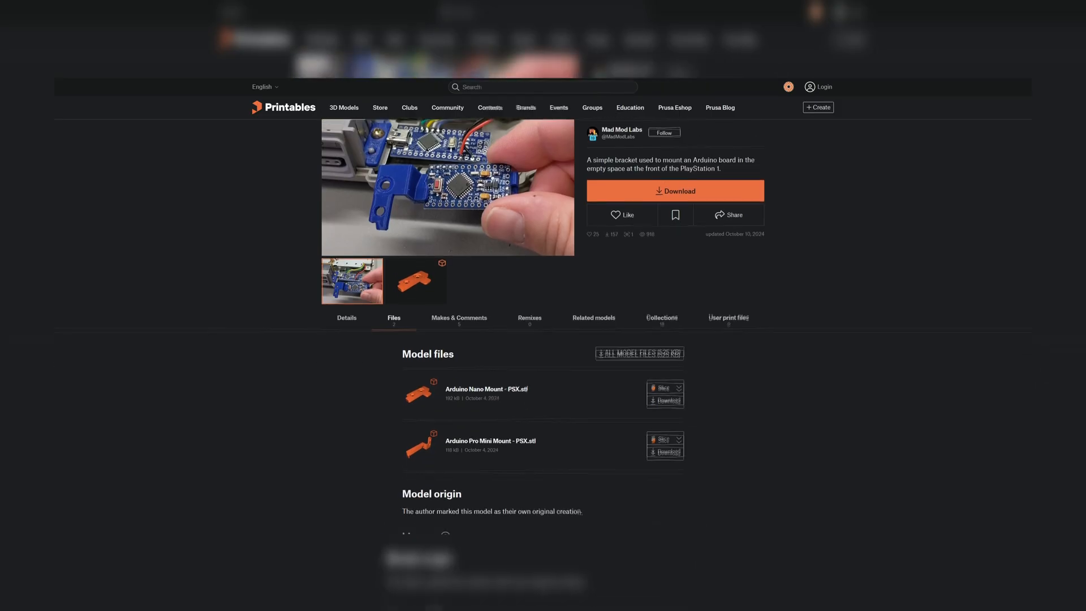
scroll("down", 3)
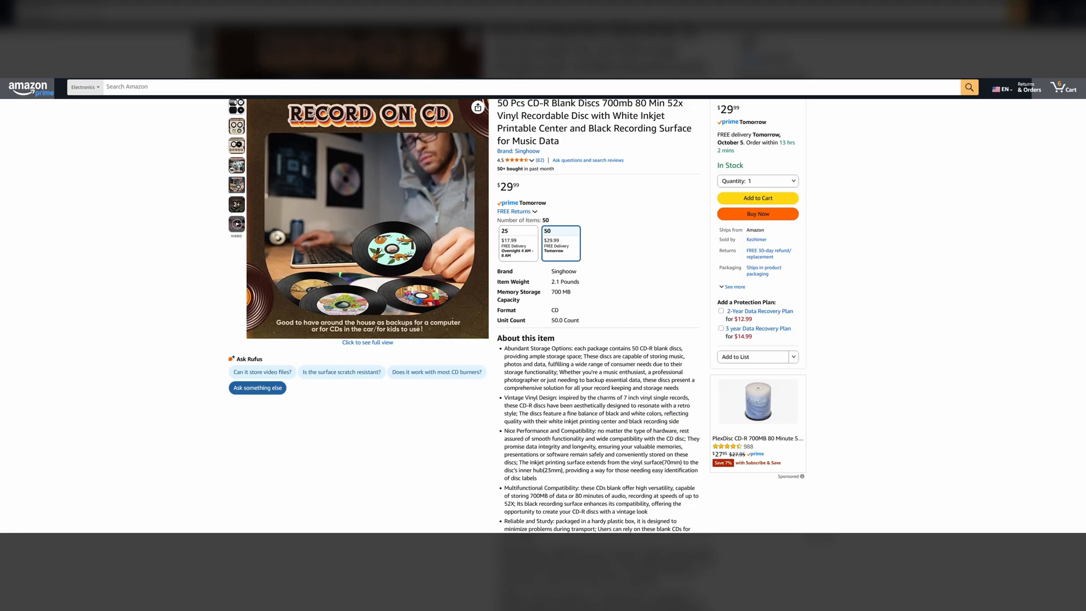
Step: View another gallery photo of the 50-pack of blank CD-R discs
left_click(236, 165)
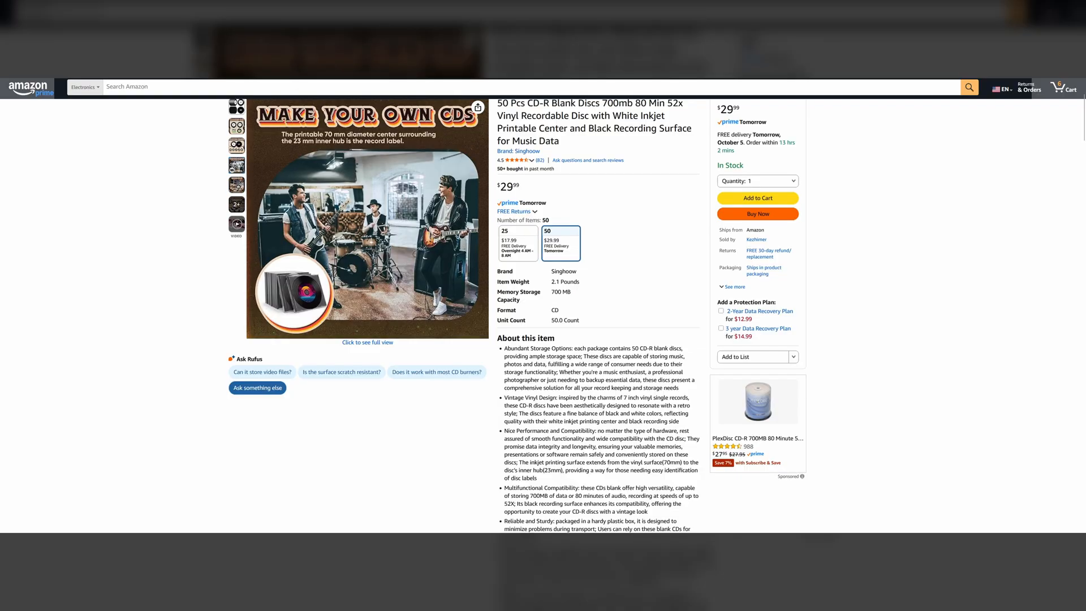